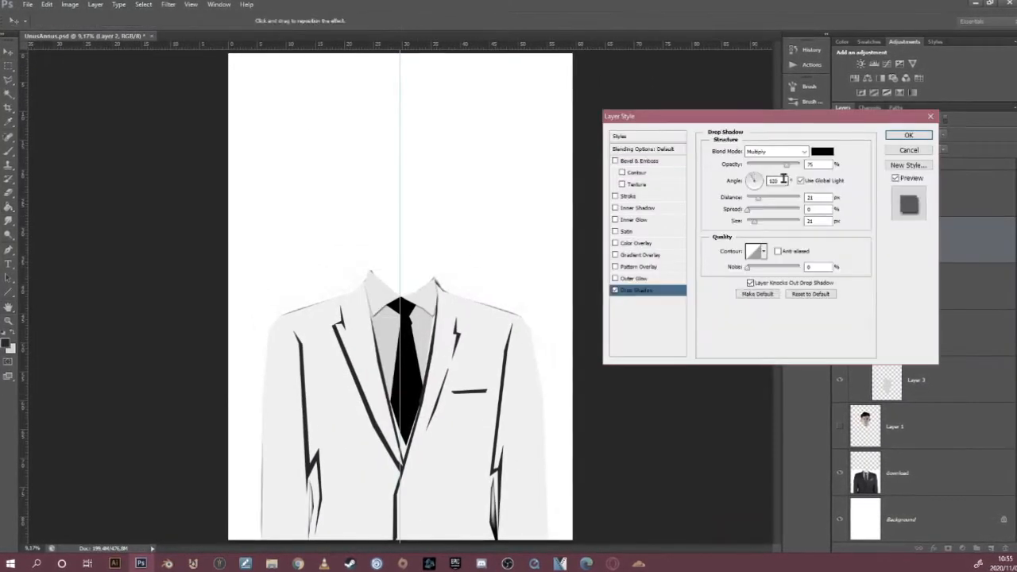
Set the suit layer's drop shadow angle and opacity in Layer Style
left_click(632, 207)
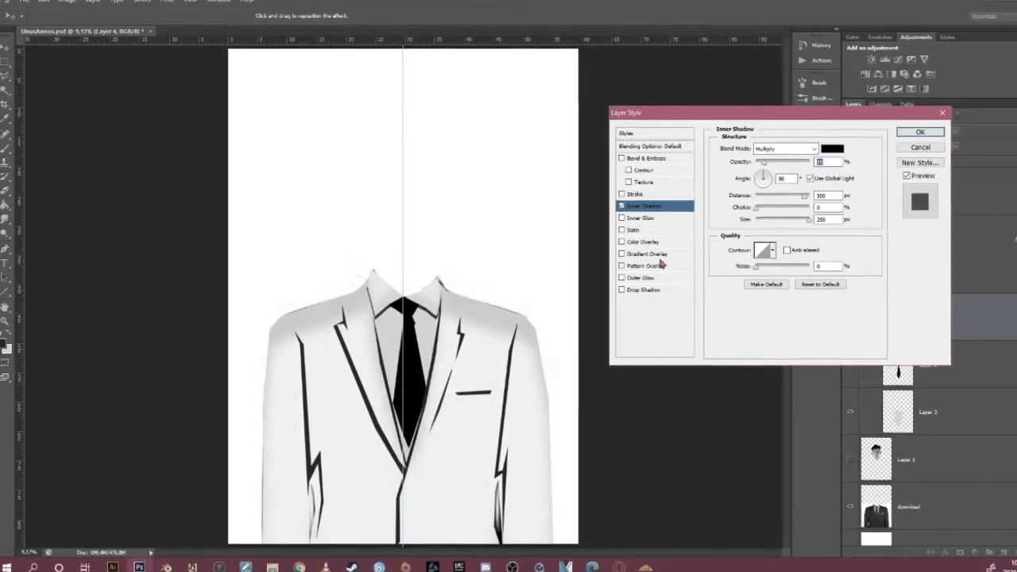
left_click(644, 289)
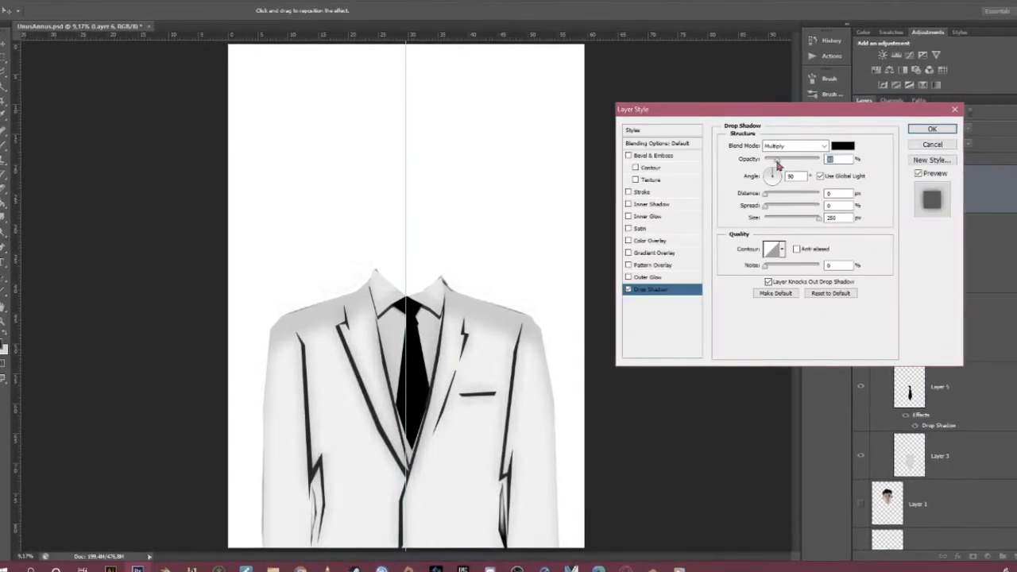
left_click(925, 129)
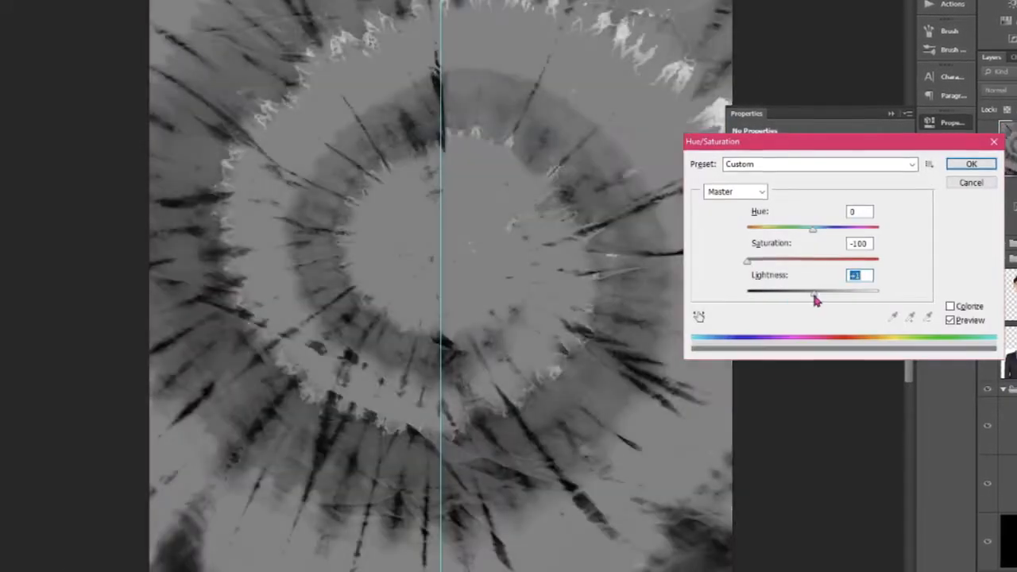
Adjust the splatter texture's lightness in Hue/Saturation at -100 saturation
left_click(971, 164)
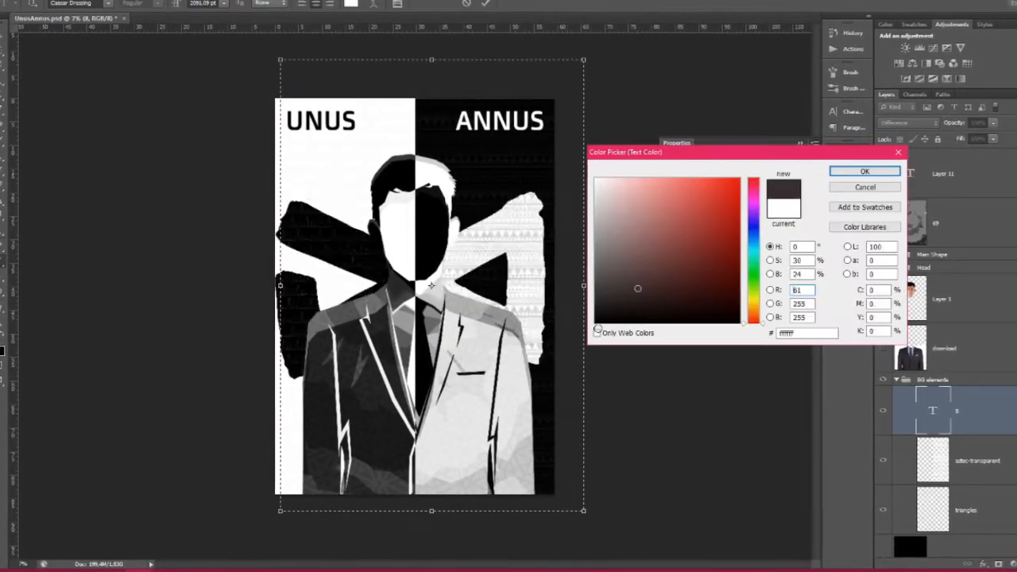
Enter colour values for the 'Una, una vi... os singulos' subtitle and confirm
left_click(863, 171)
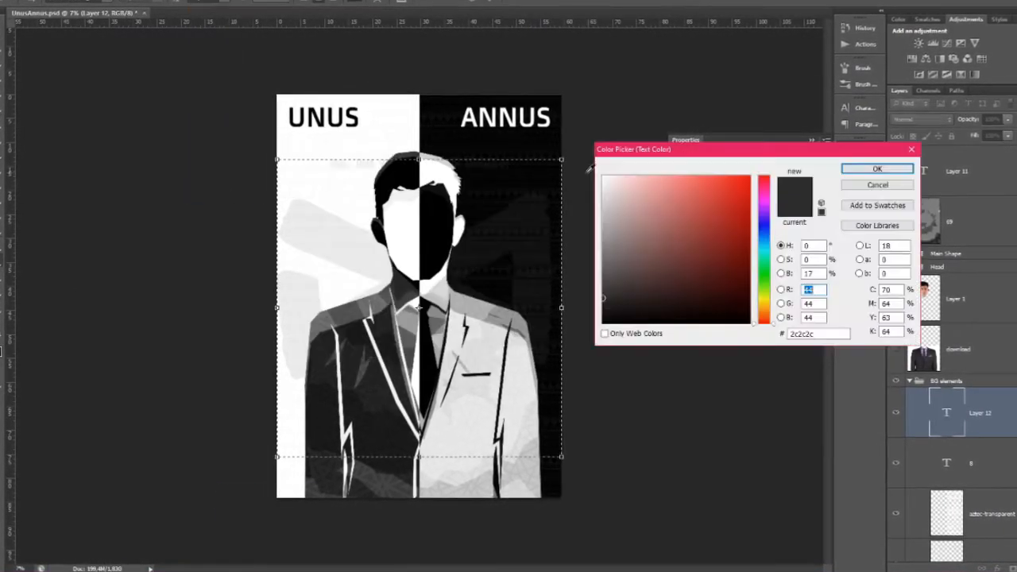
left_click(877, 169)
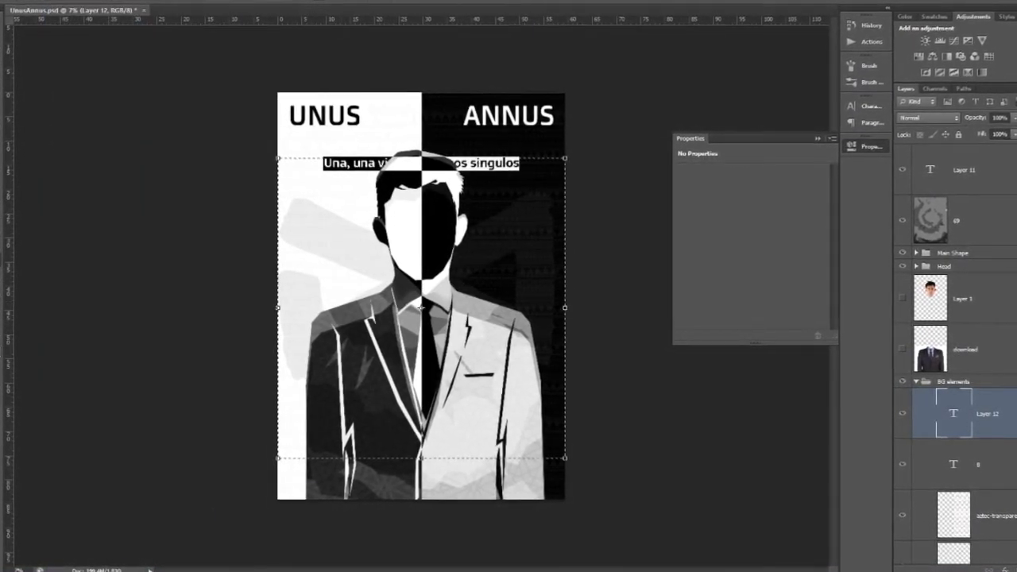